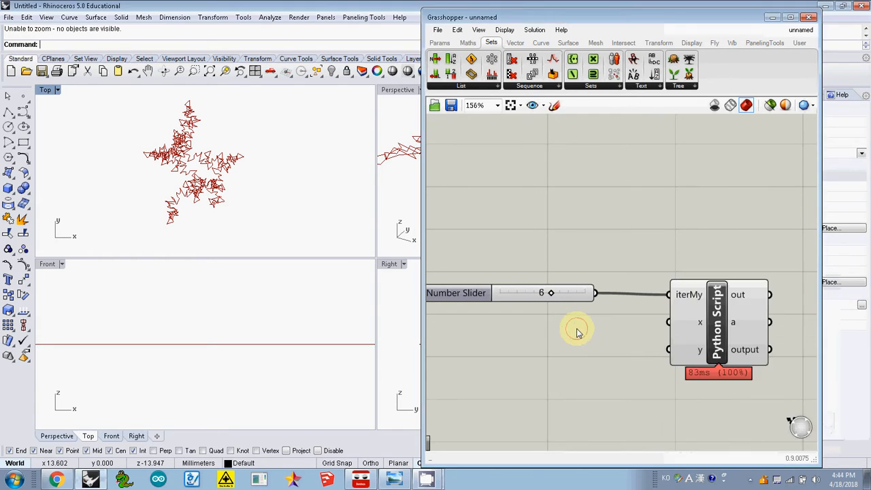
- Open the L-system Python Script component in the Grasshopper Python Script Editor
left_click(717, 322)
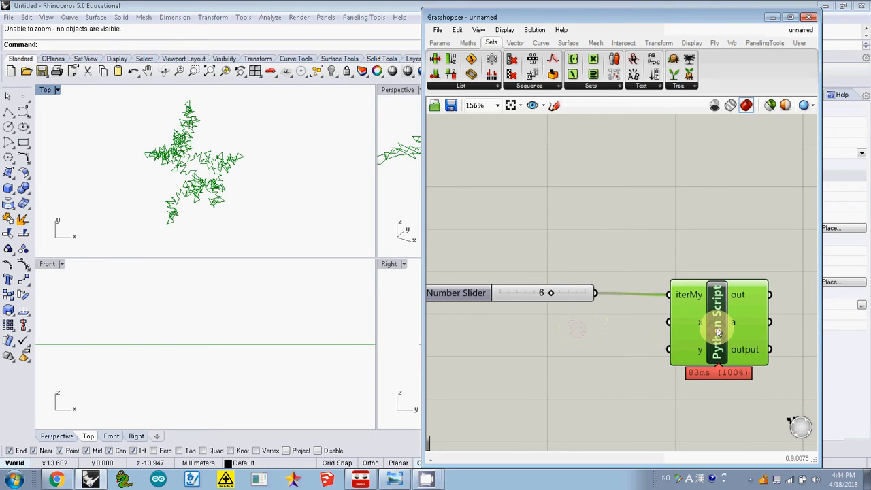
double_click(717, 323)
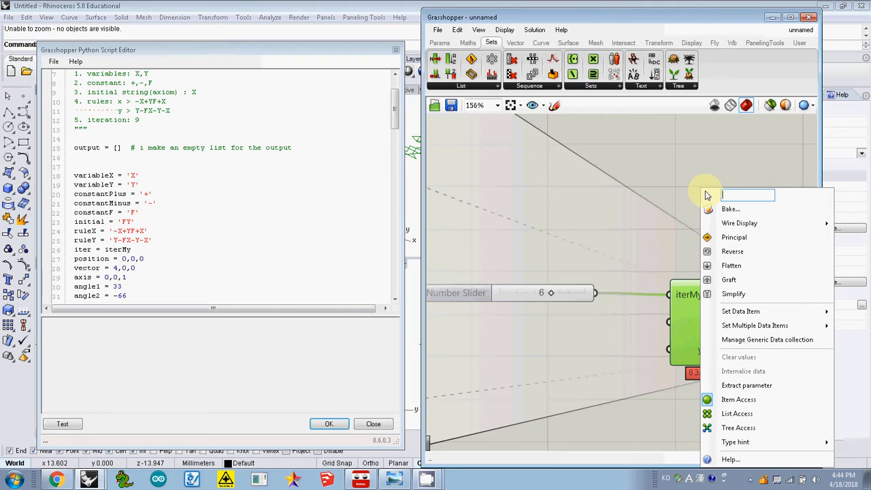
- Rename the component's x input to ruleXinput and its y input to ruleYinput
type("ruleXinpu")
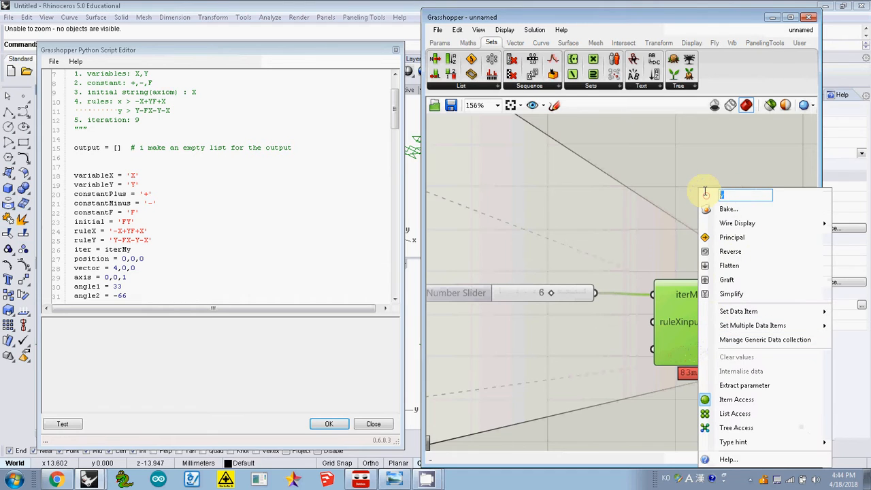
type("ruleYinput")
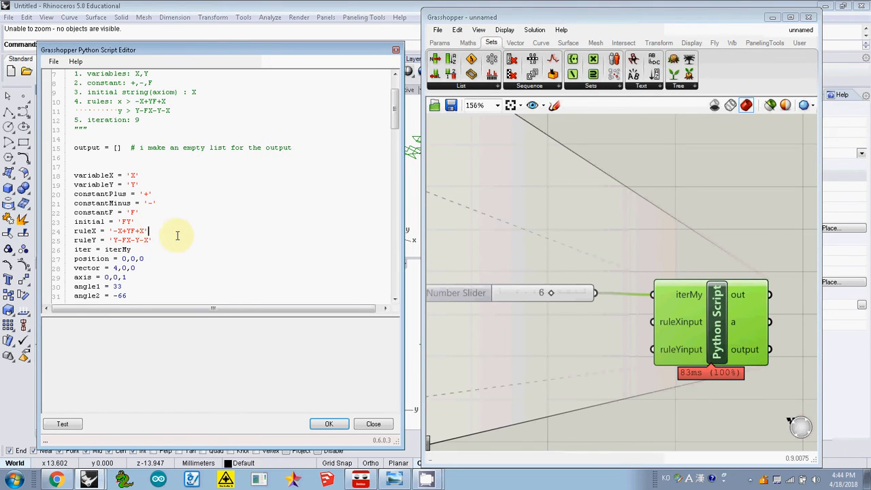
- Set ruleXinput to Item Access and choose a data access mode for ruleYinput
right_click(680, 321)
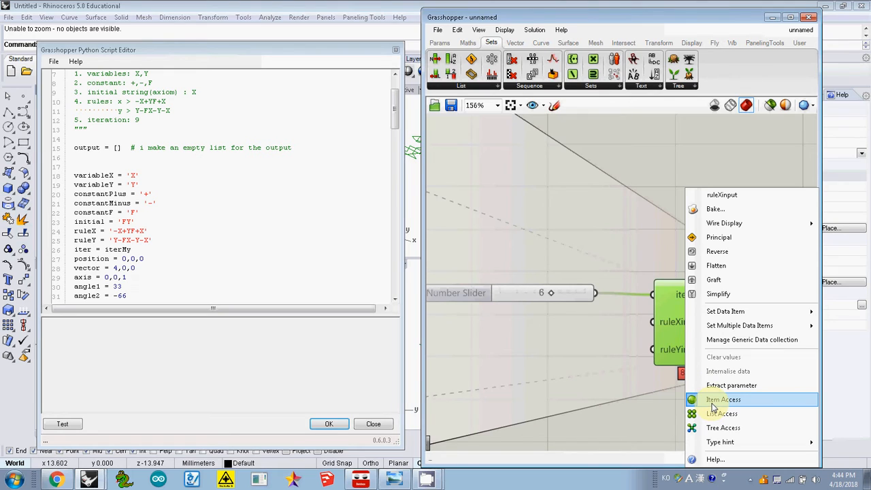
left_click(720, 442)
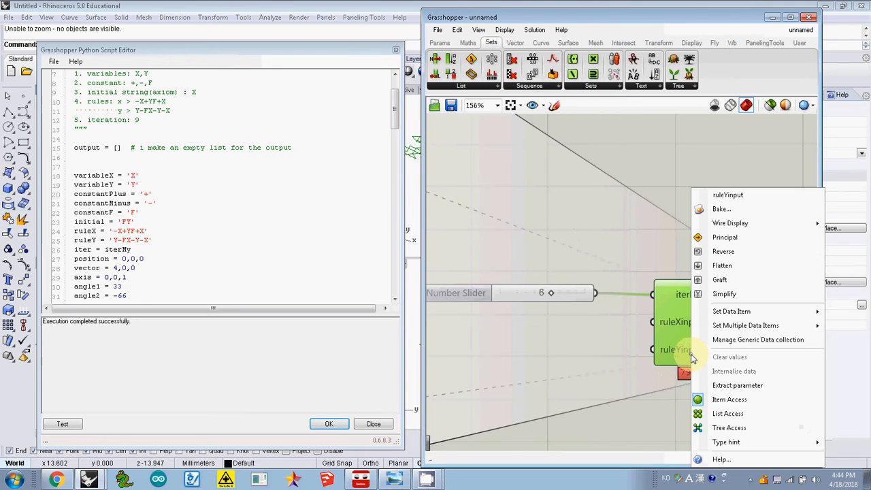
mouse_move(697, 359)
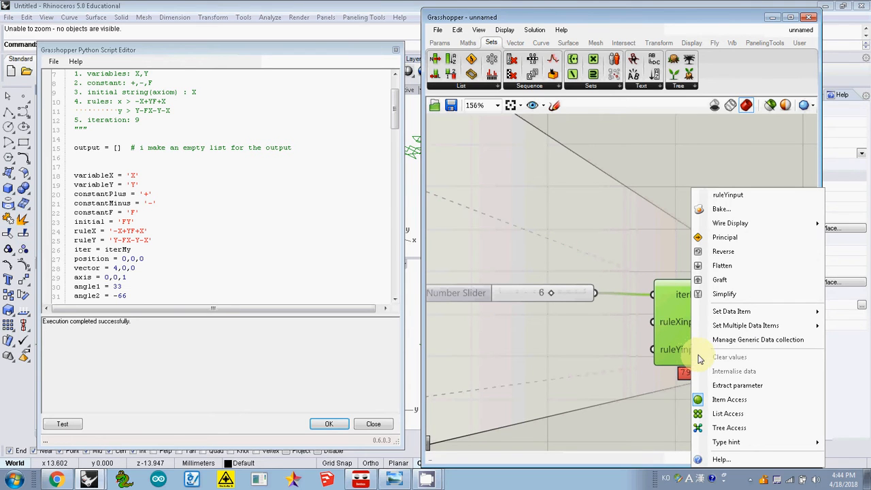
mouse_move(728, 413)
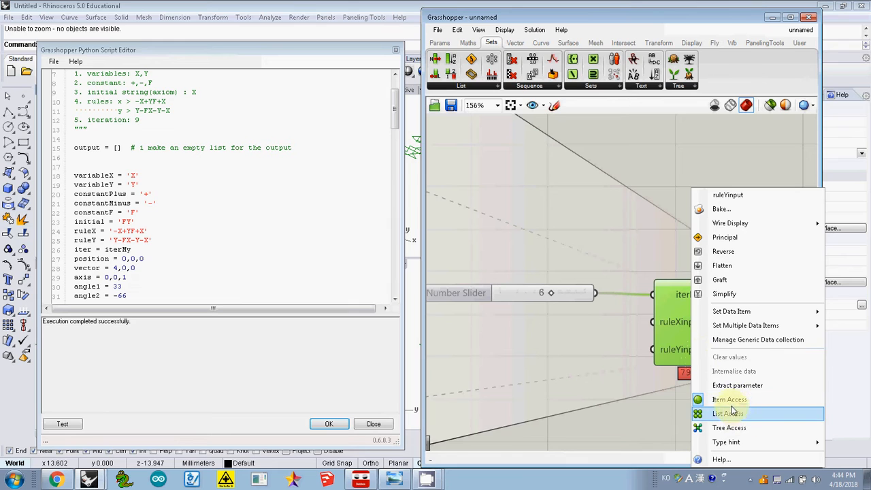
mouse_move(729, 428)
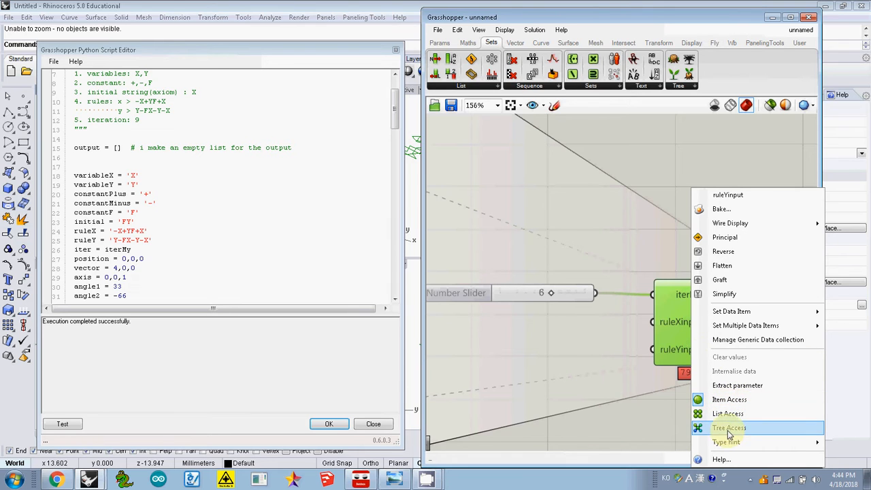
left_click(725, 441)
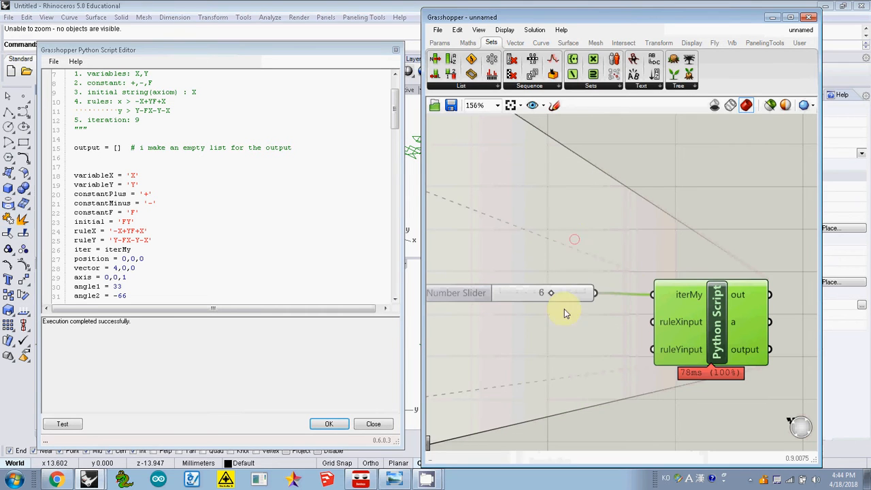
- Place a Text parameter on the canvas and name it 'text for input x'
left_click_drag(565, 314, 561, 363)
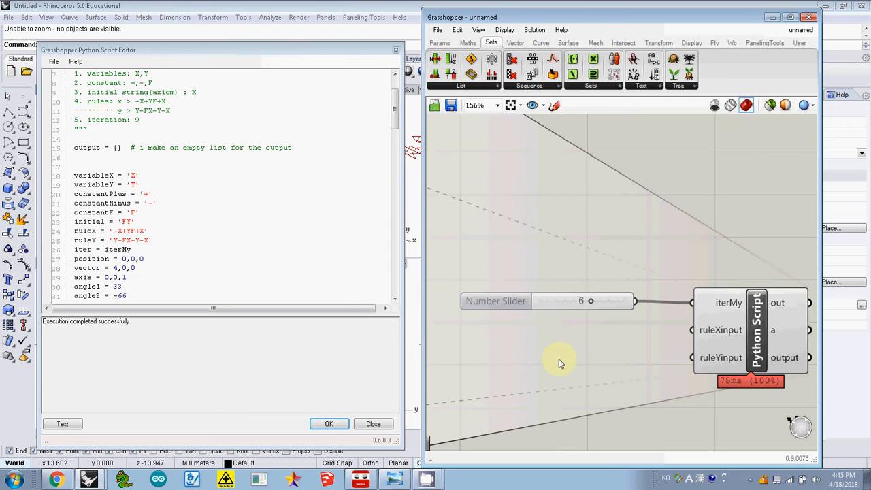
double_click(558, 357)
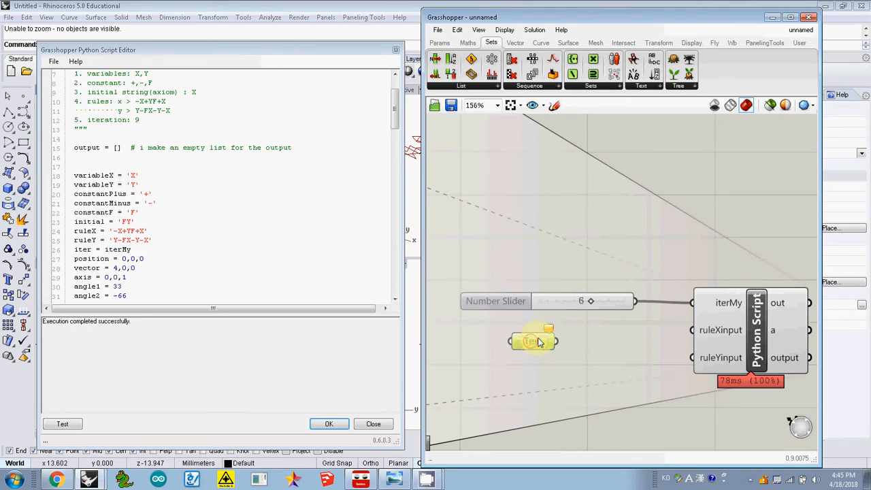
right_click(533, 341)
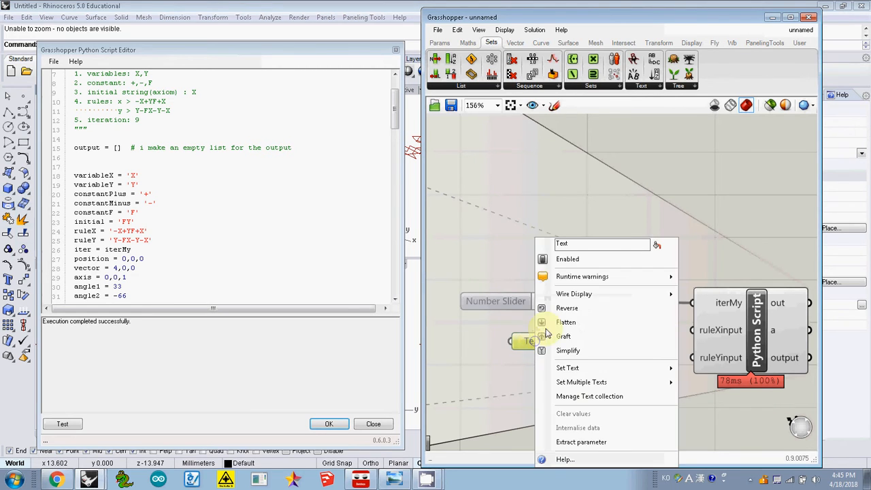
type("te")
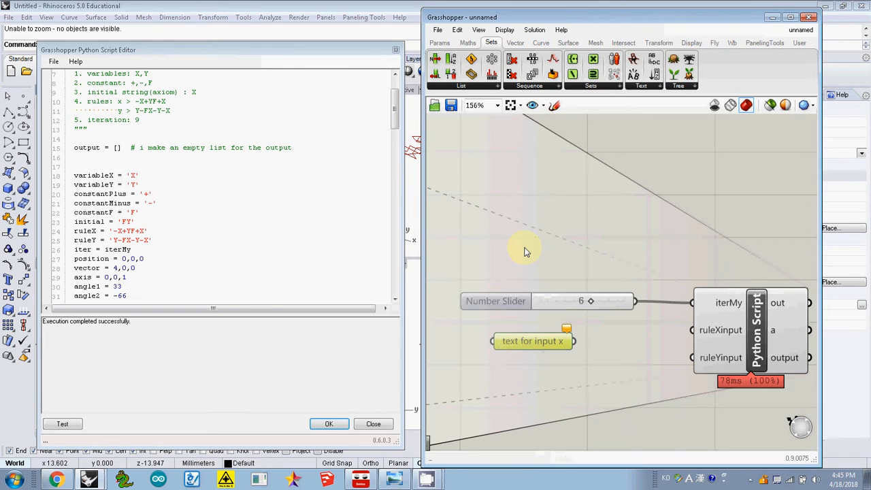
mouse_move(536, 387)
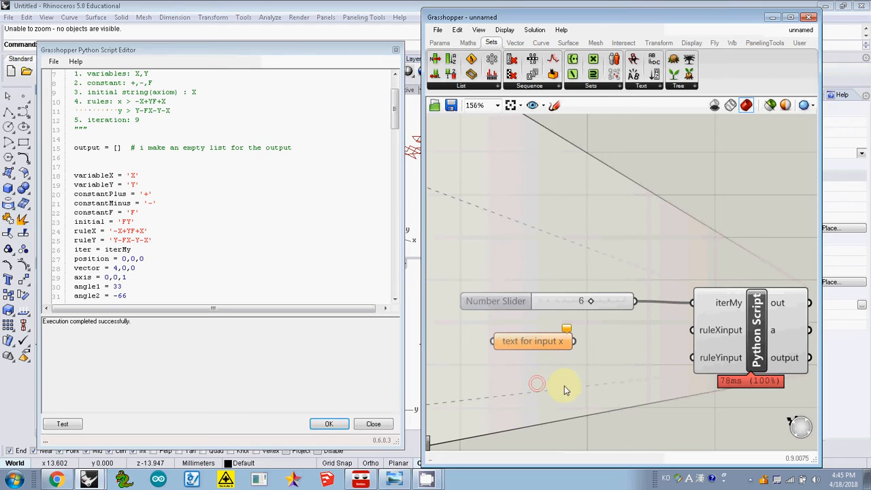
- Place a second Text parameter and name it 'text for input y'
double_click(565, 385)
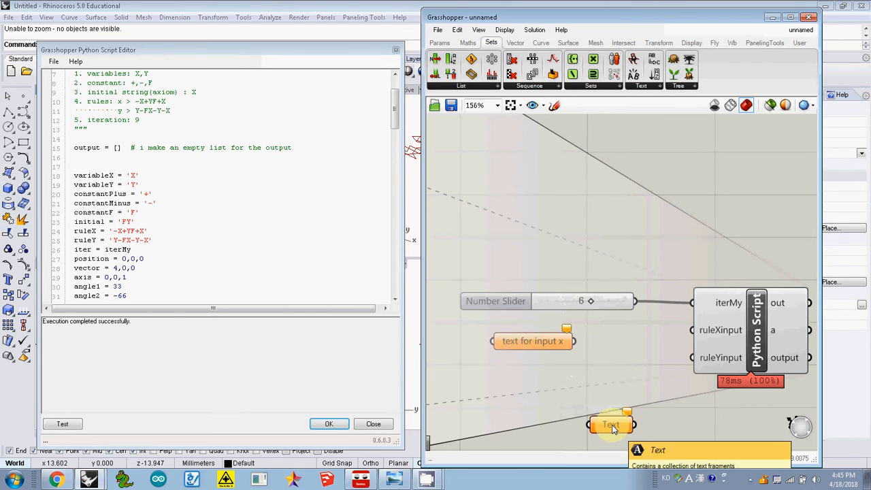
right_click(610, 424)
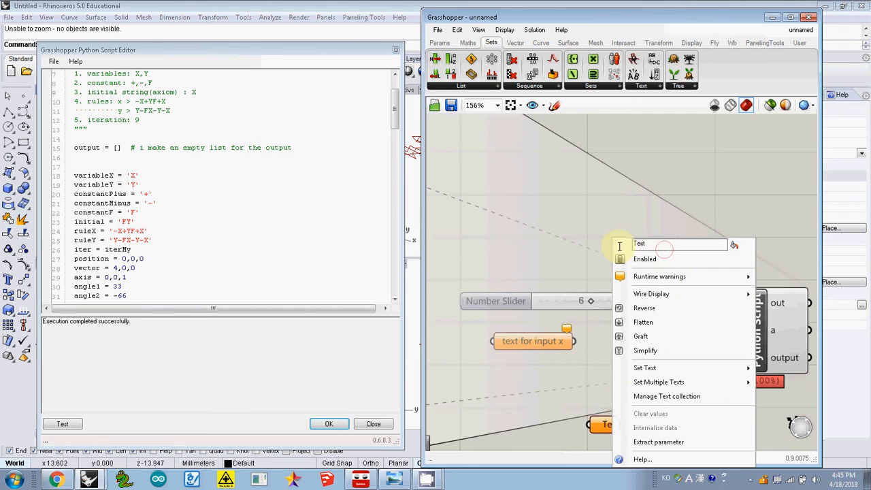
type("text for input y")
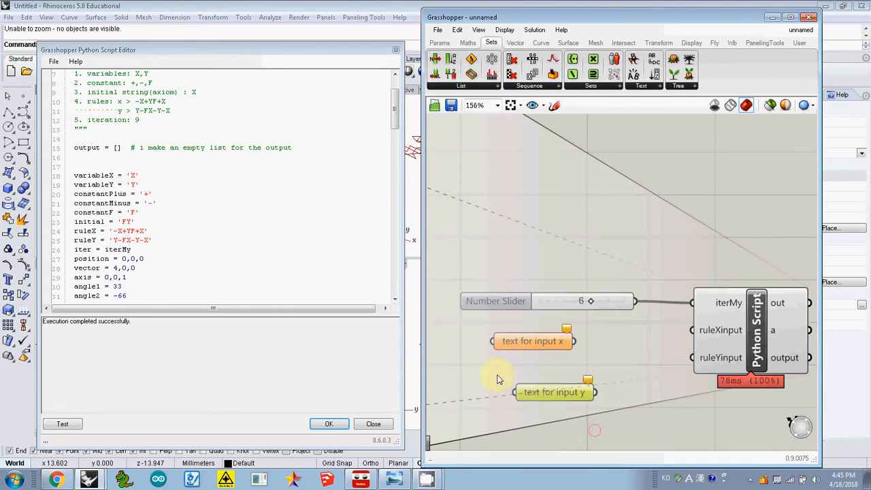
- Align text for input y below x and set text for input x to -X+YF+X
left_click_drag(553, 392, 536, 382)
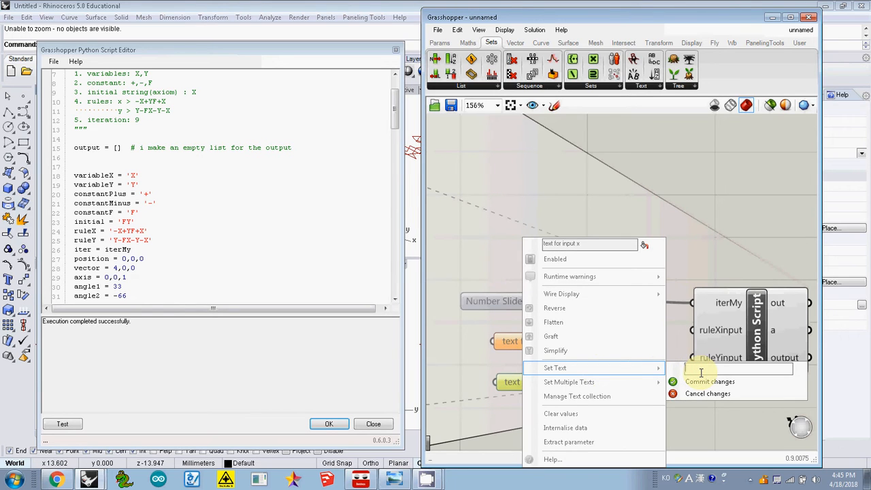
type("-X+YF+X")
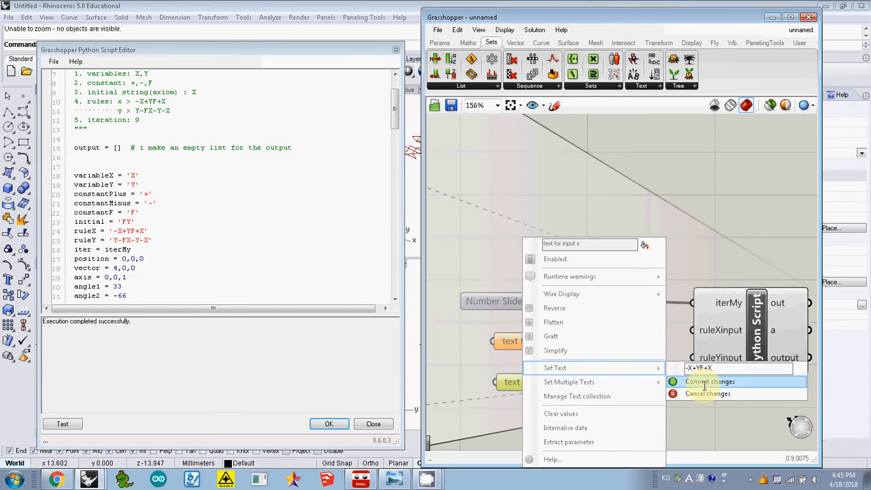
left_click(710, 381)
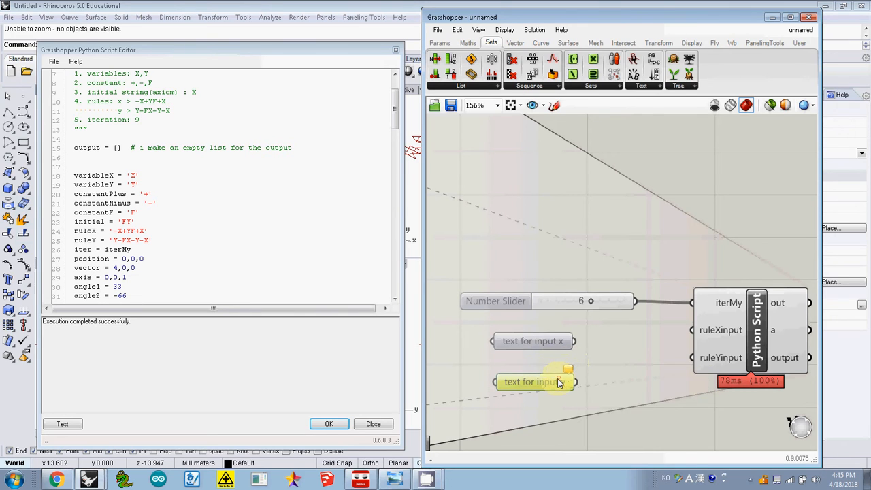
- Set and commit the rule Y-FX-Y-X in text for input y
right_click(533, 382)
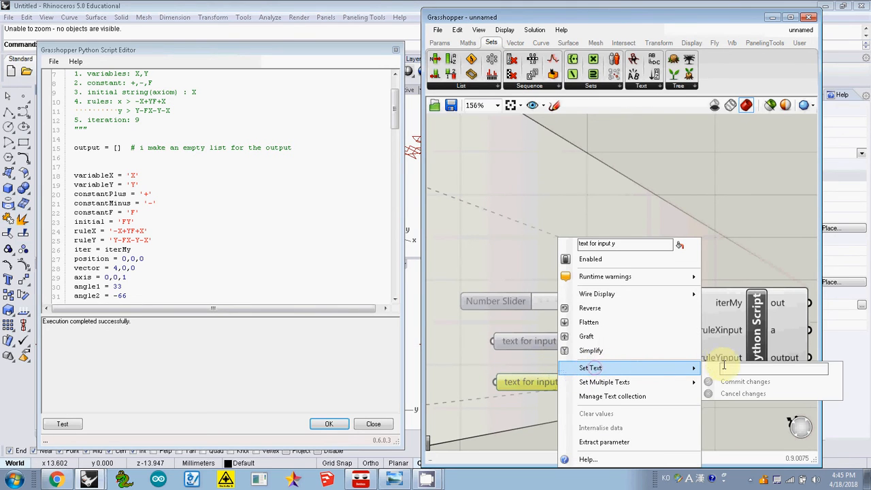
type("Y-FX-Y-X")
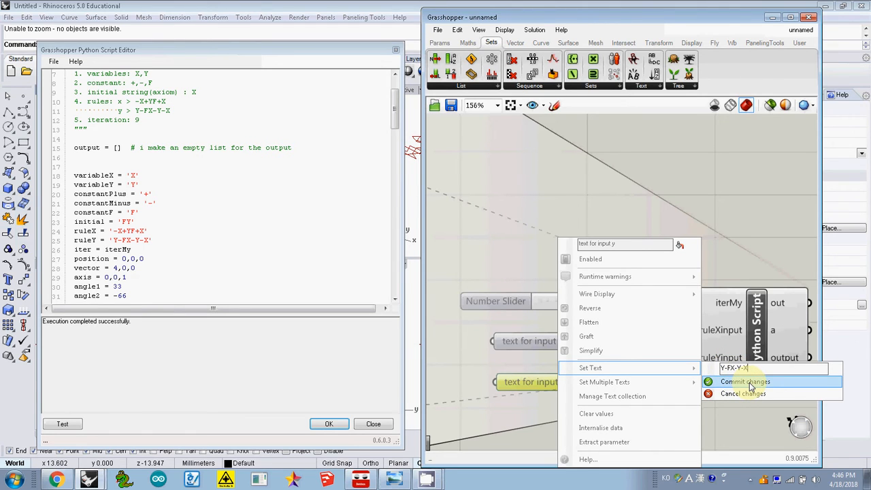
left_click(745, 381)
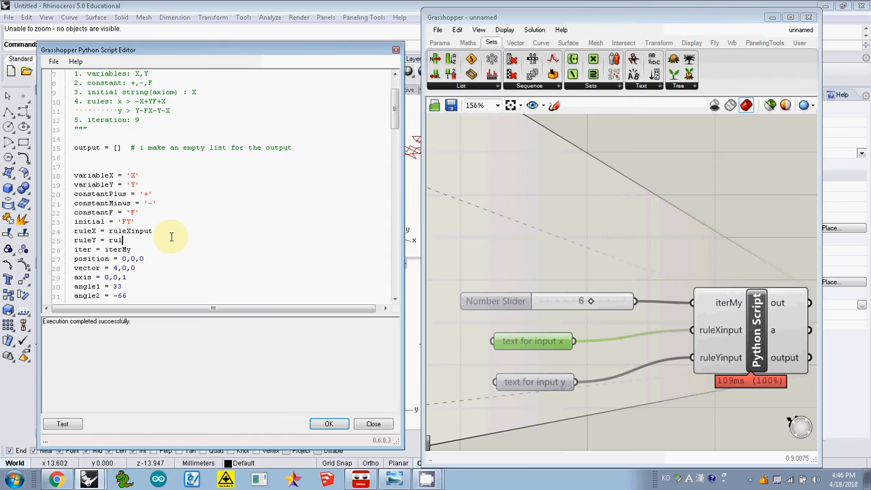
- Set ruleY = ruleYinput in the script so both rules read the text parameters
type("eYinput")
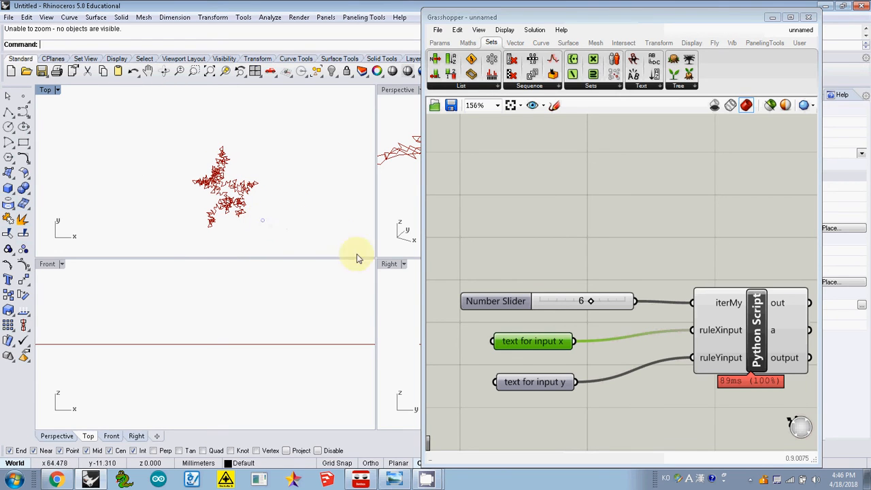
- Commit -X+YF+X+X-Y as the new rule in text for input x
right_click(533, 341)
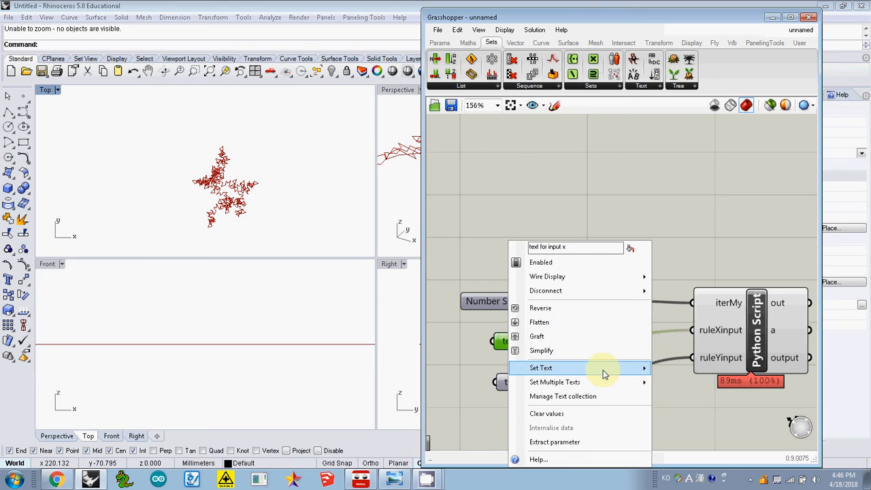
left_click(541, 367)
type("-X+YF+X+X-Y")
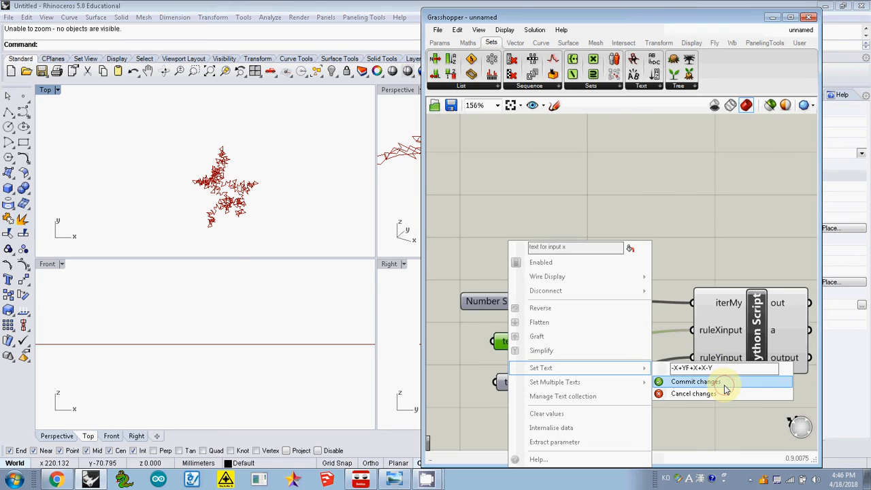
left_click(695, 381)
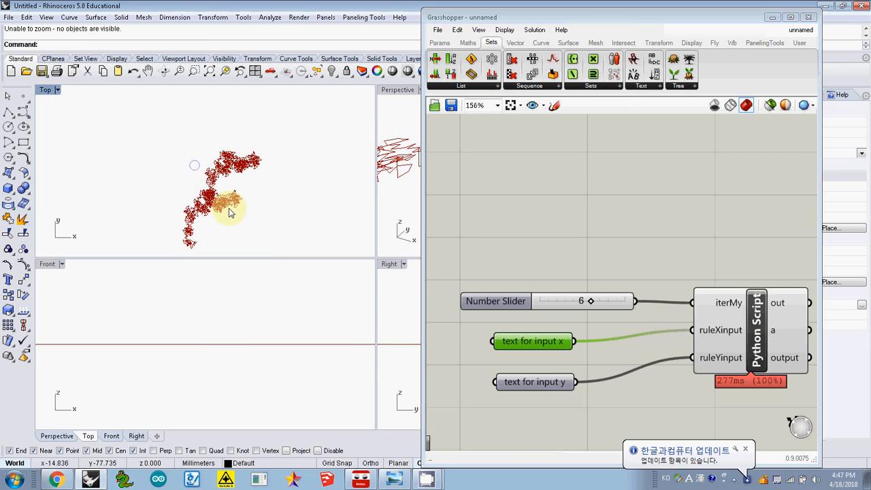
- Extend text for input y's rule by appending +XYF, giving Y-FX-Y-X+XYF
left_click(534, 382)
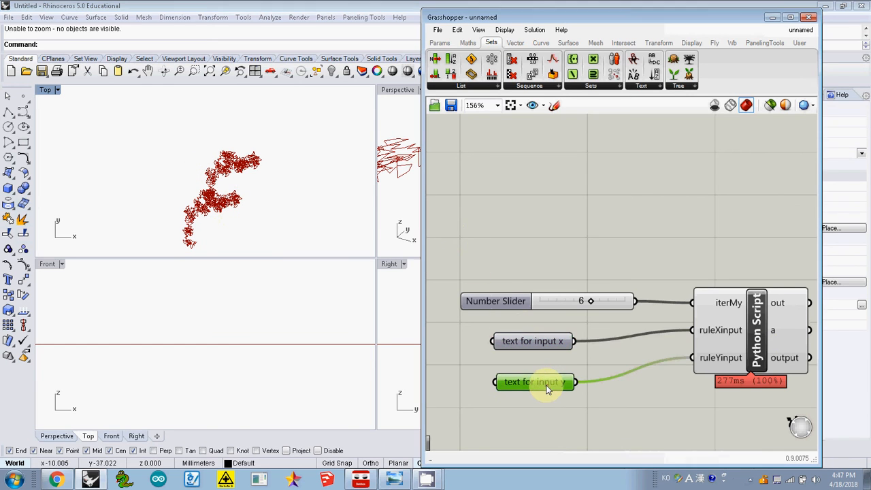
right_click(534, 382)
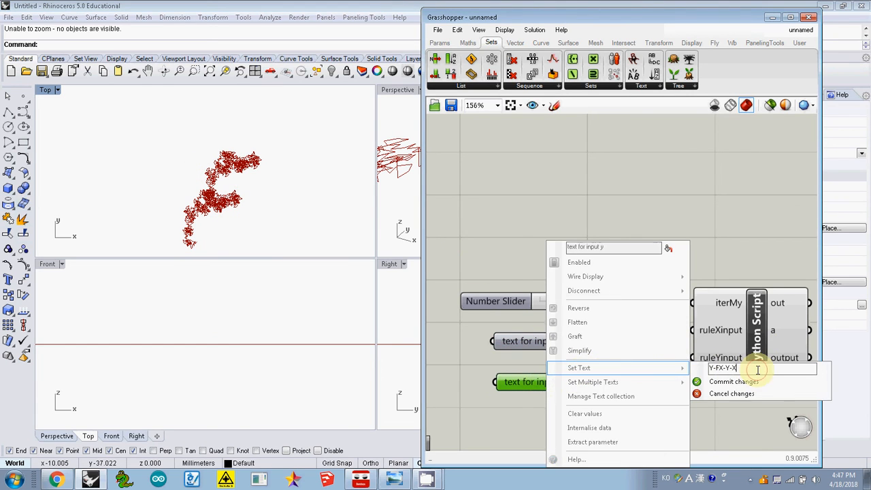
type("+X")
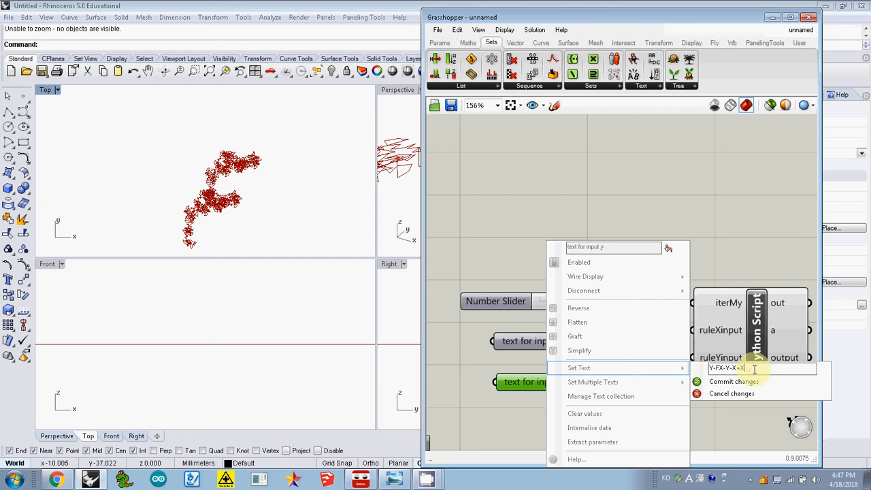
type("YFH")
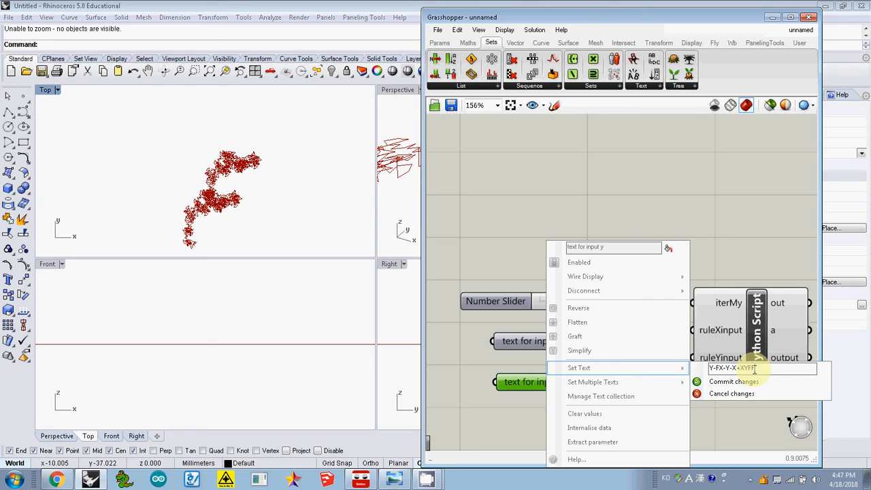